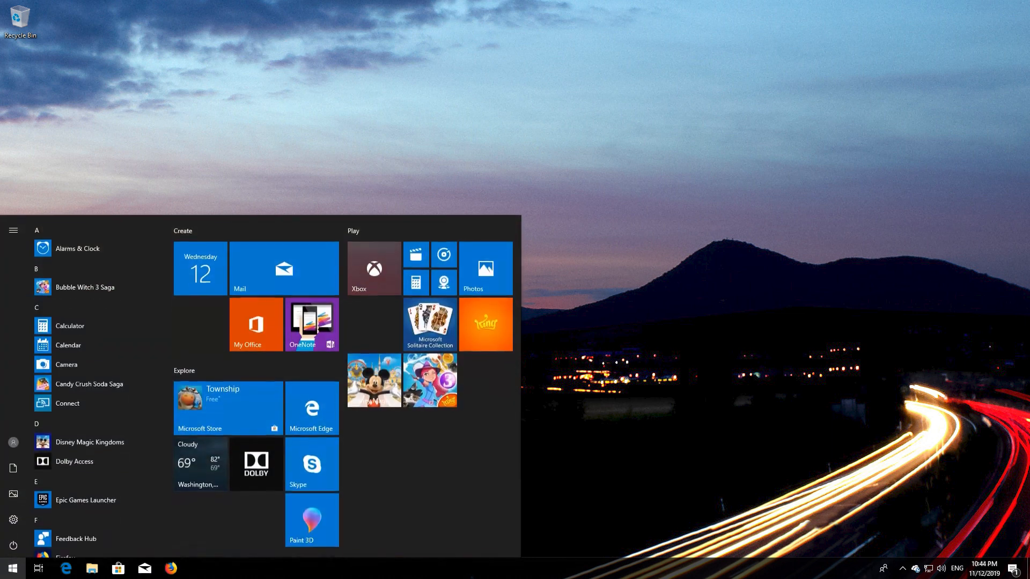
# Step: Search Start for 'recovery options' and open the Recovery settings page
pyautogui.write('recovery options')
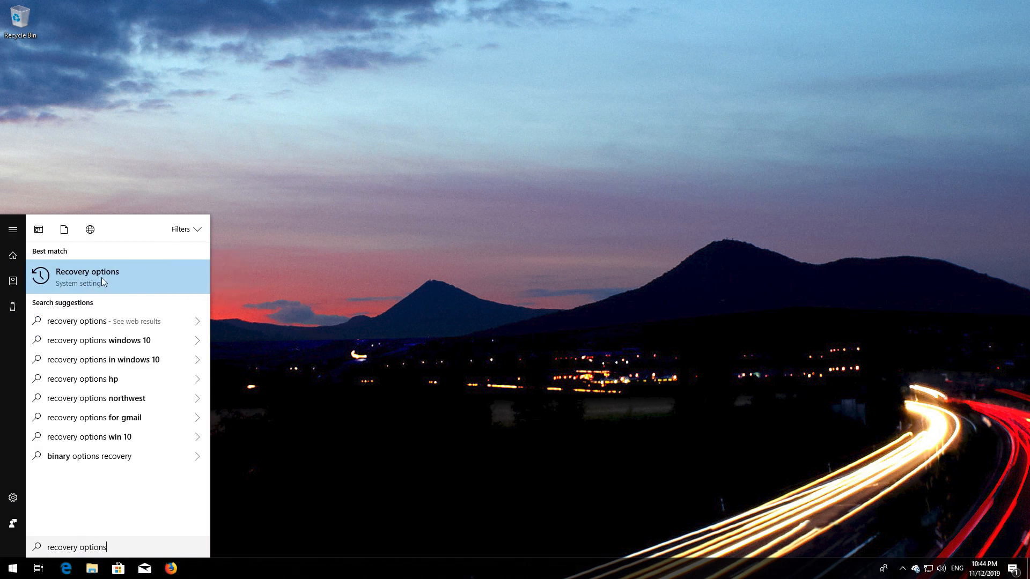
pyautogui.click(86, 276)
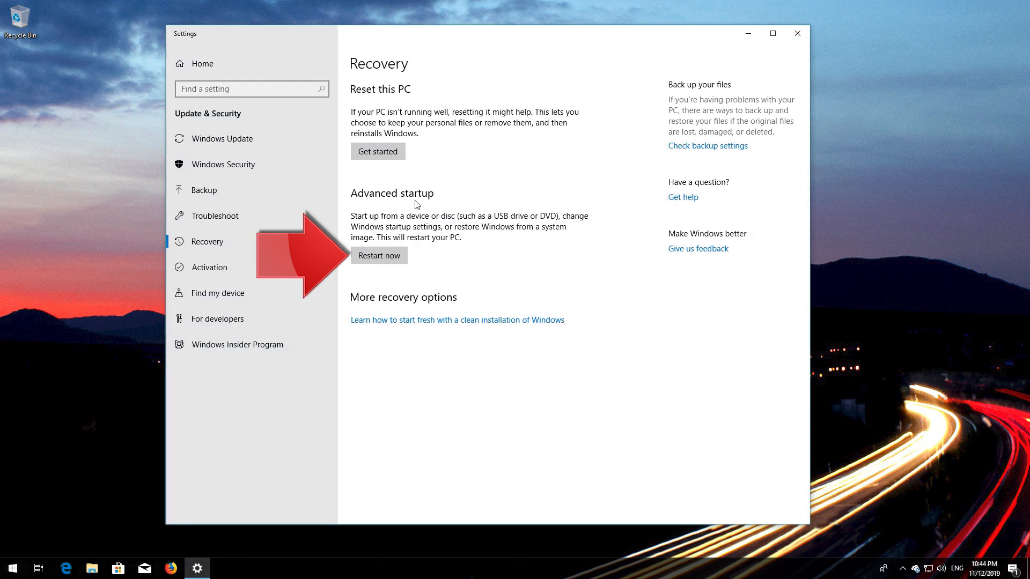
pyautogui.moveTo(394, 222)
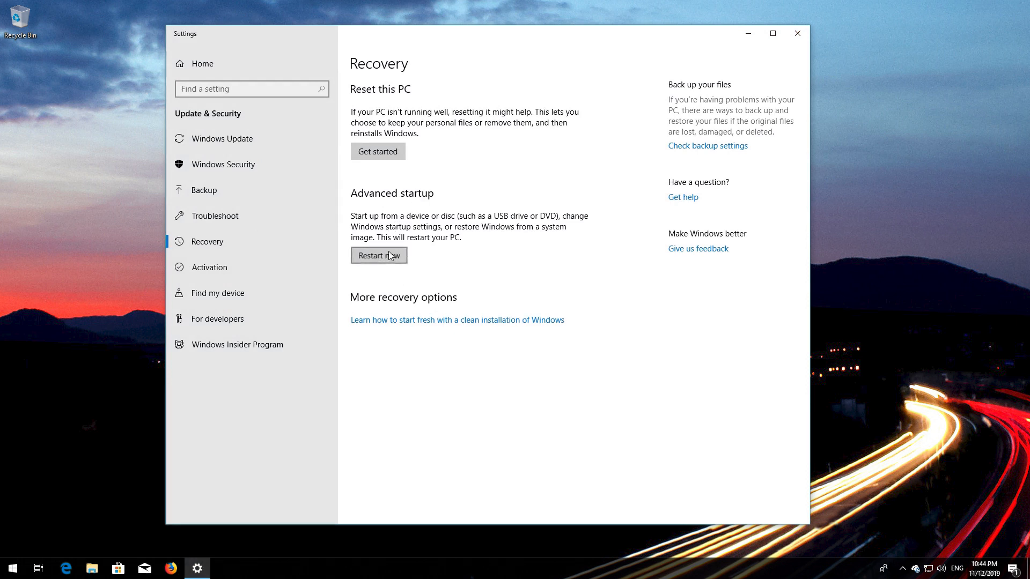
# Step: Restart now under Advanced startup to reach the Choose an option screen
pyautogui.click(378, 255)
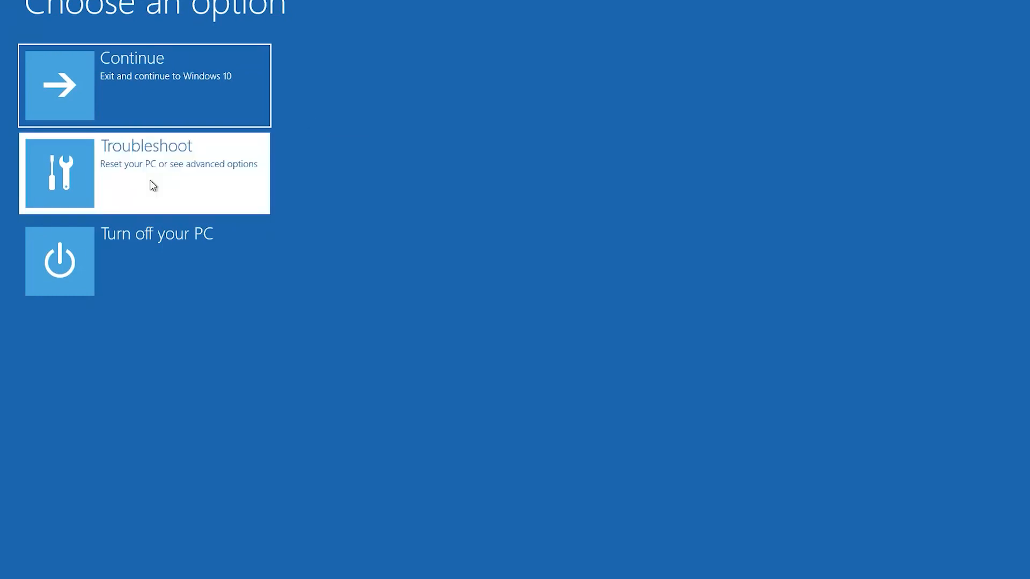
# Step: Go through Troubleshoot, Advanced options and Startup Settings, then restart to the boot options list
pyautogui.click(144, 172)
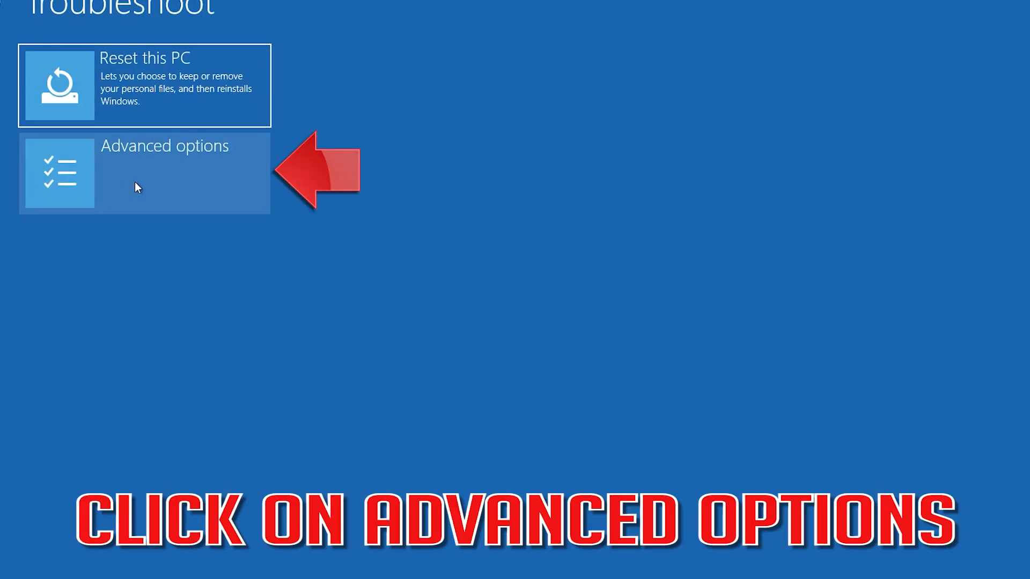
pyautogui.click(145, 173)
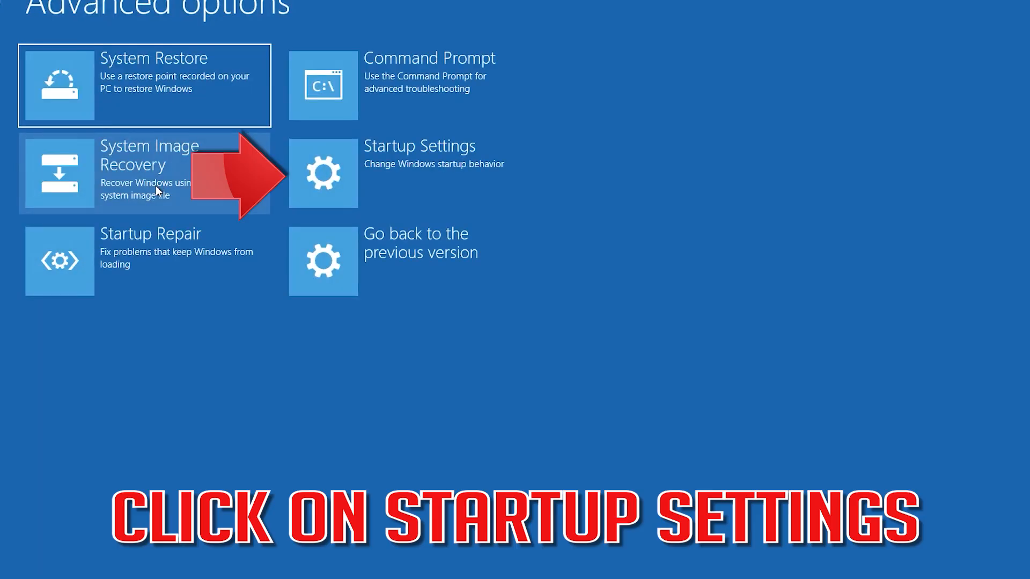
pyautogui.moveTo(397, 172)
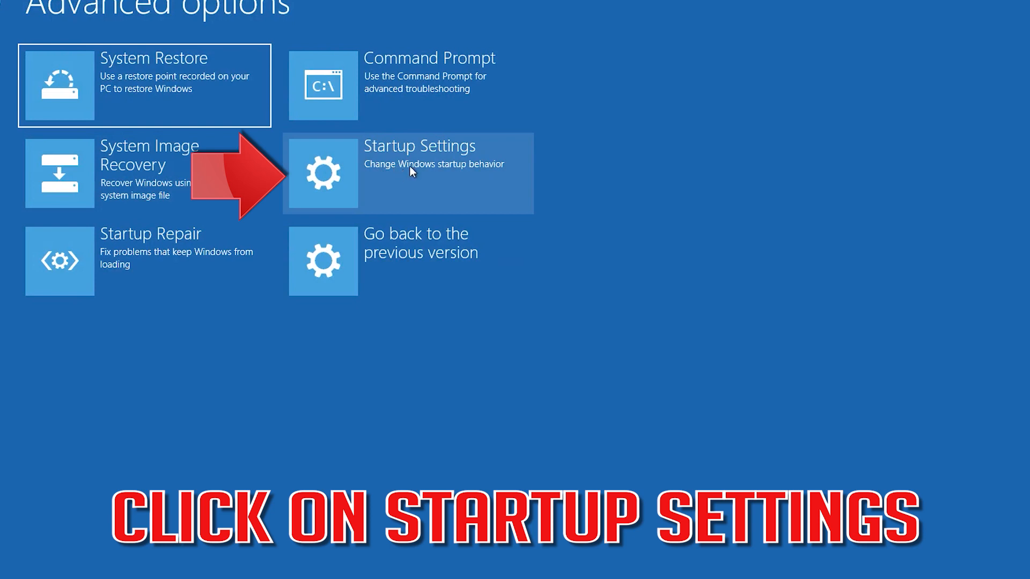
pyautogui.click(408, 173)
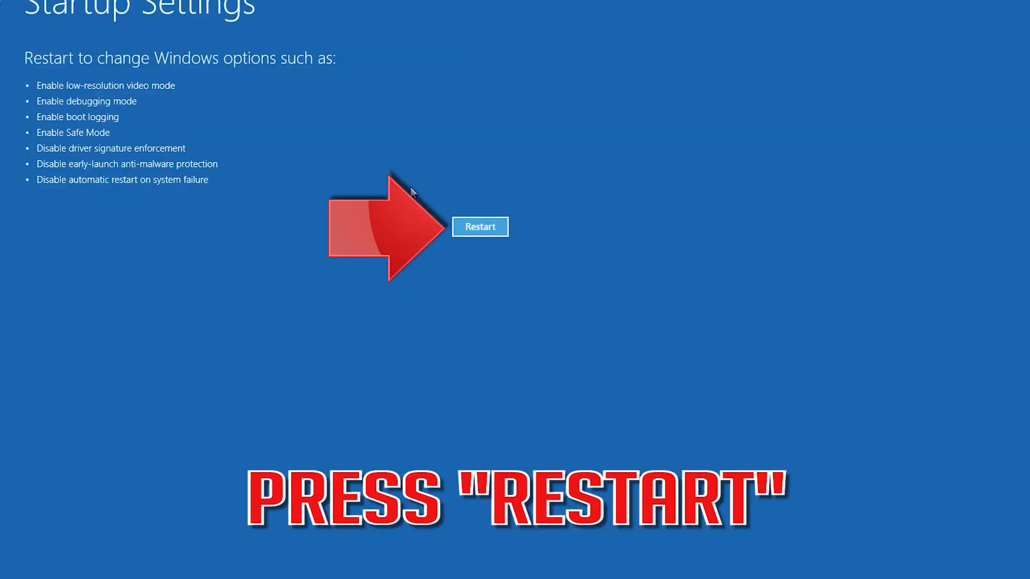
pyautogui.moveTo(477, 233)
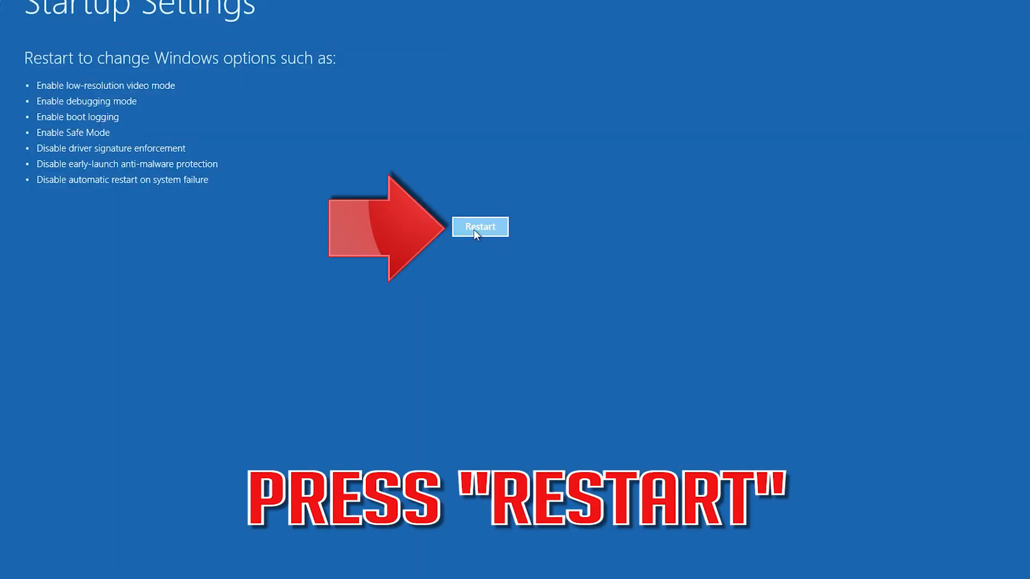
pyautogui.click(480, 227)
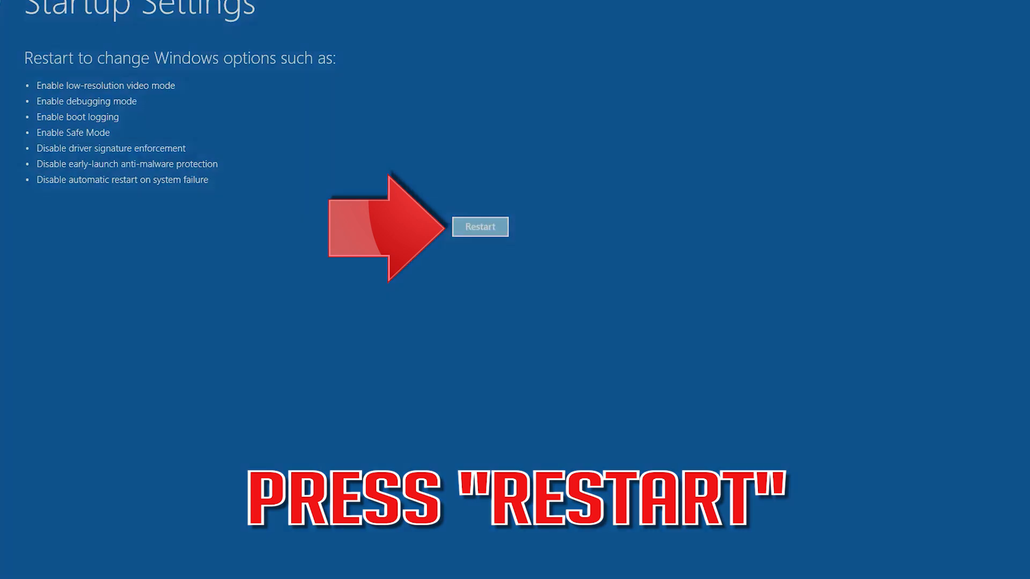
pyautogui.click(479, 226)
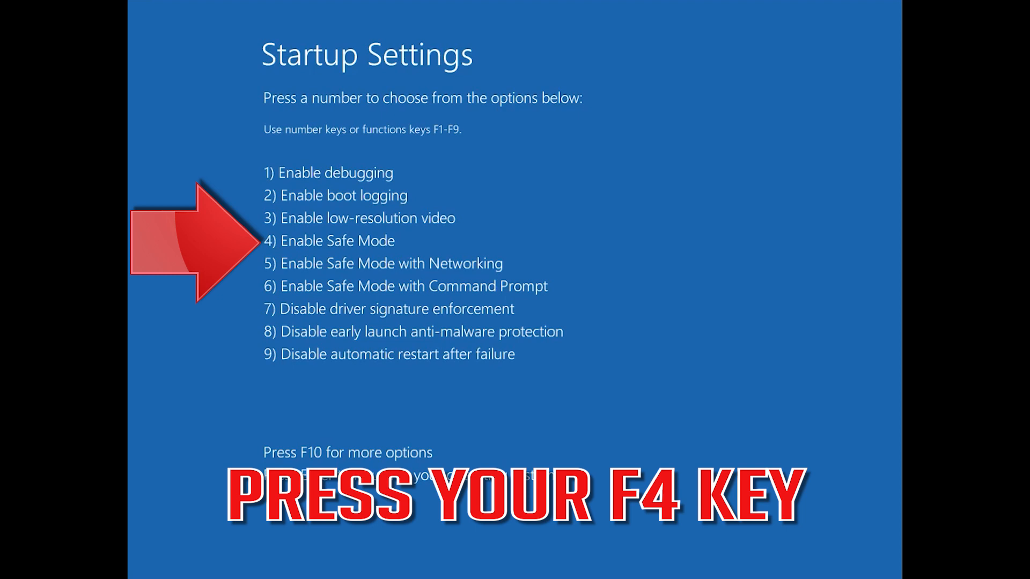
# Step: Choose option 4 (F4) to boot Windows into Safe Mode
pyautogui.press('f4')
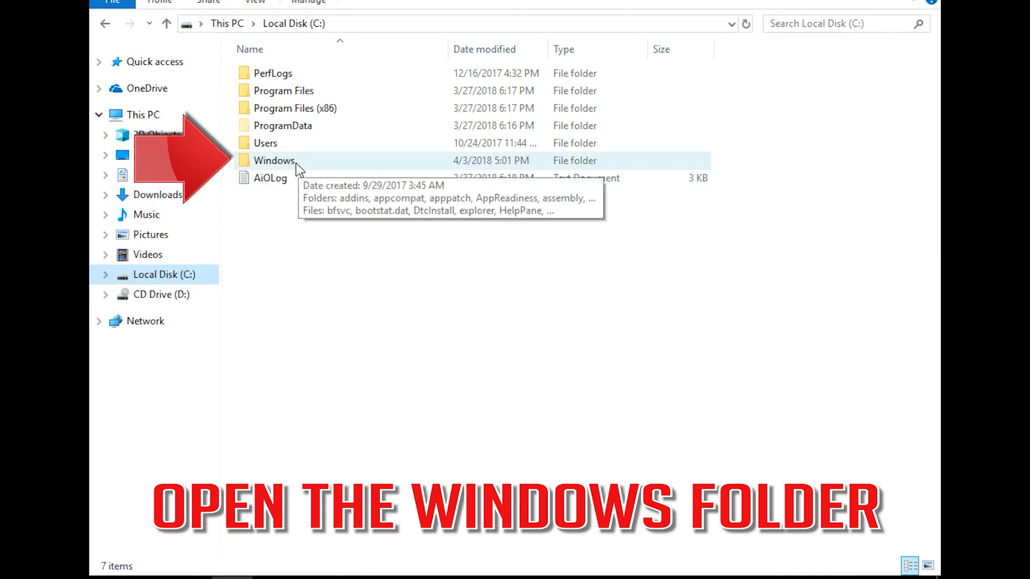
# Step: Delete everything inside C:\Windows\SoftwareDistribution
pyautogui.doubleClick(274, 161)
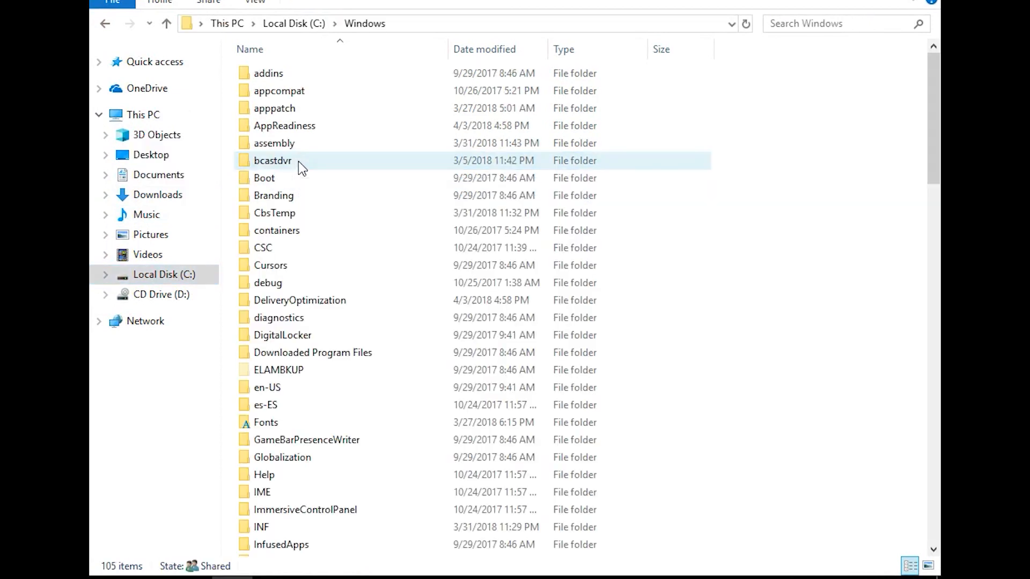
pyautogui.scroll(-3)
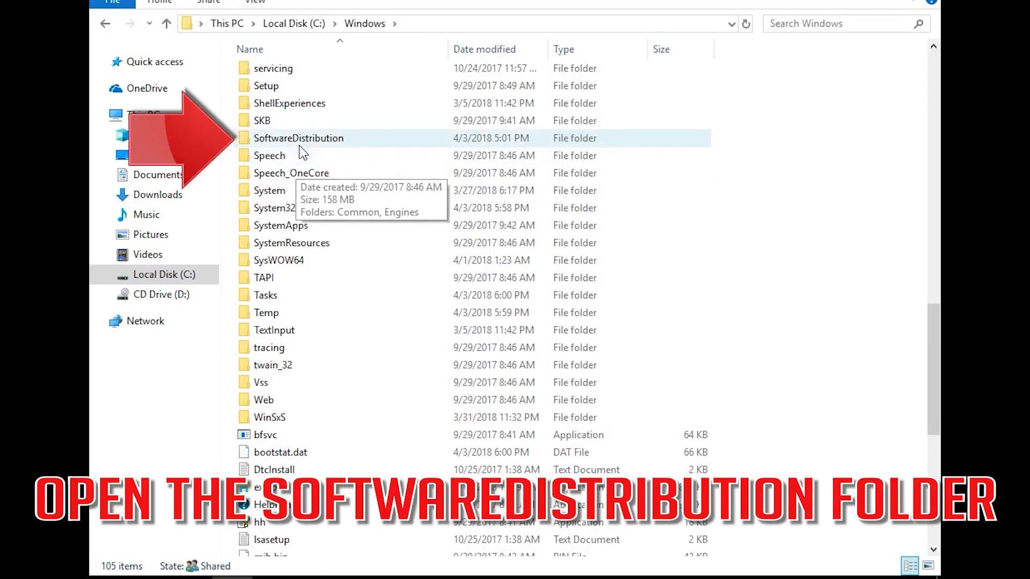
pyautogui.moveTo(309, 141)
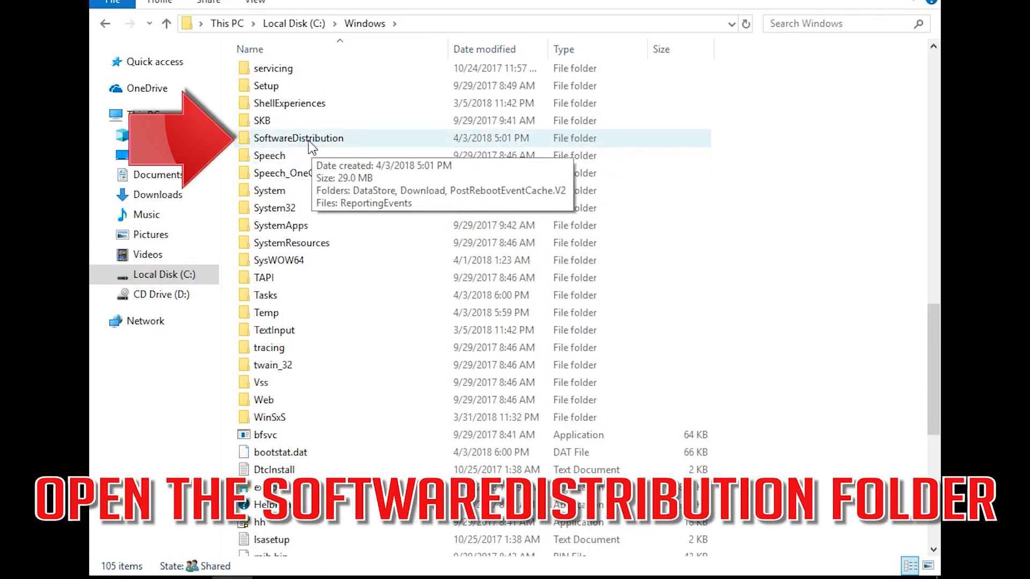
pyautogui.doubleClick(299, 138)
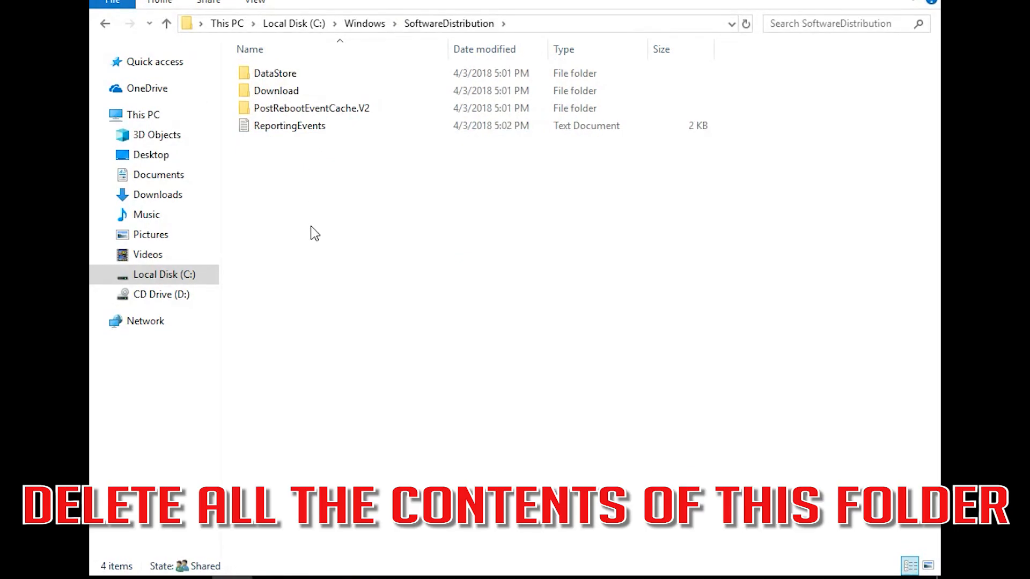
pyautogui.press('ctrl+a')
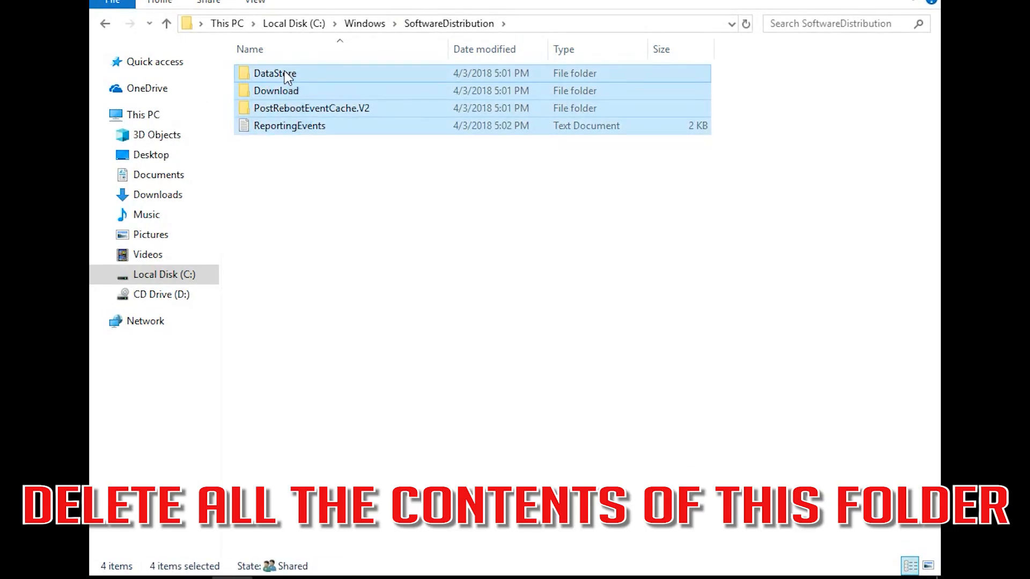
pyautogui.press('Delete')
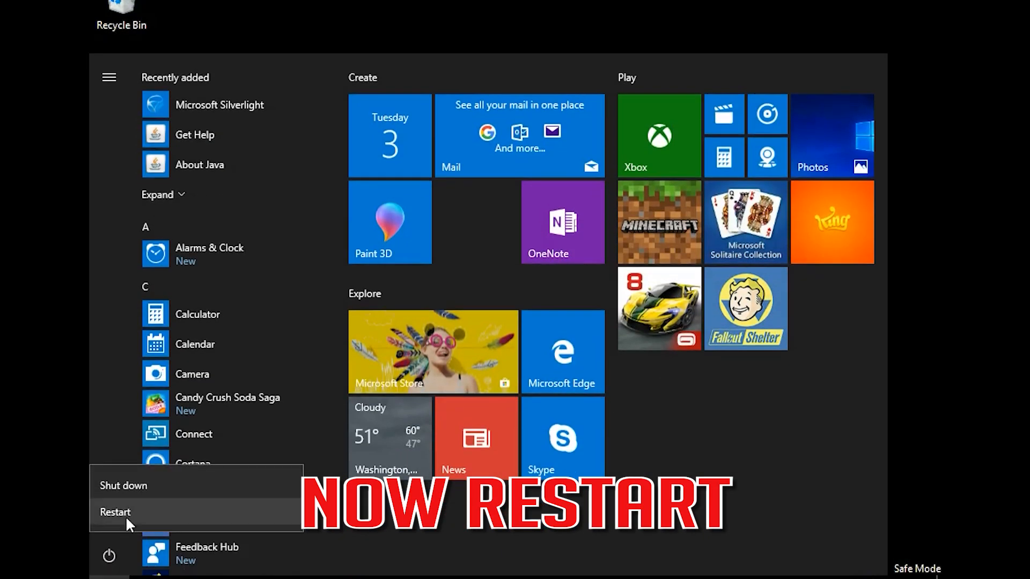
# Step: Restart the PC from the Start menu to leave Safe Mode
pyautogui.click(115, 512)
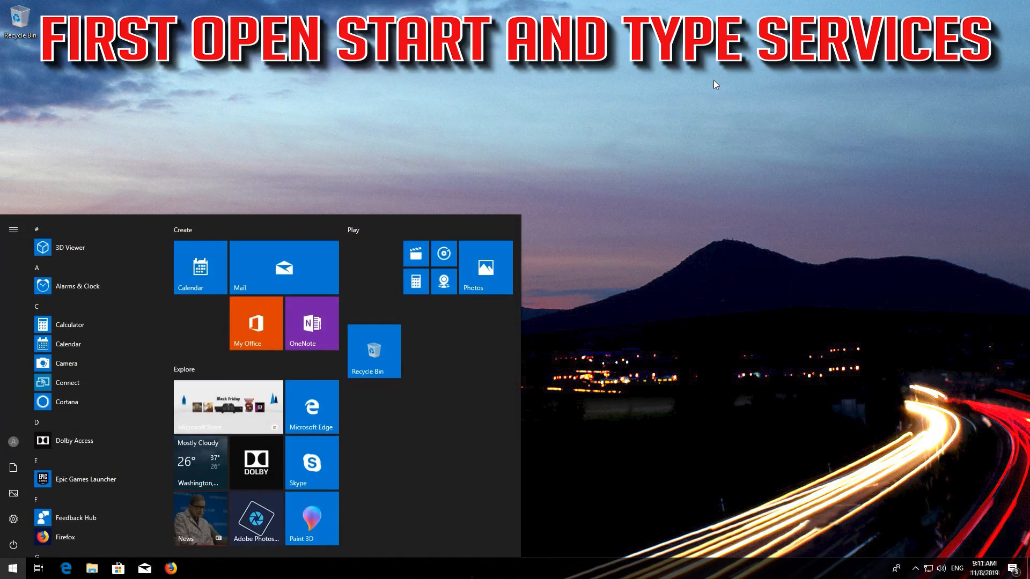
# Step: Search Start for 'services' and open the Services console
pyautogui.write('services')
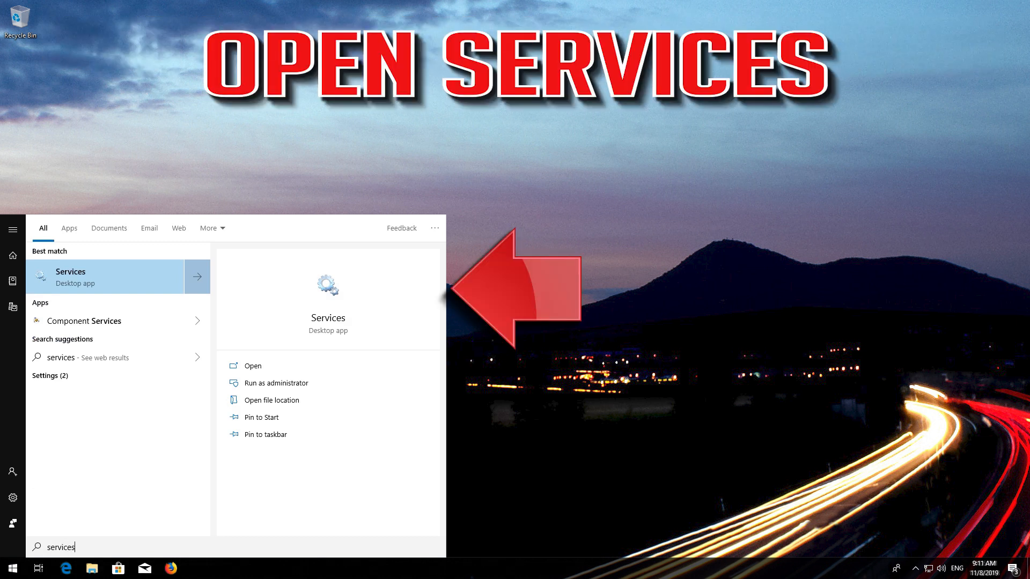
pyautogui.moveTo(118, 277)
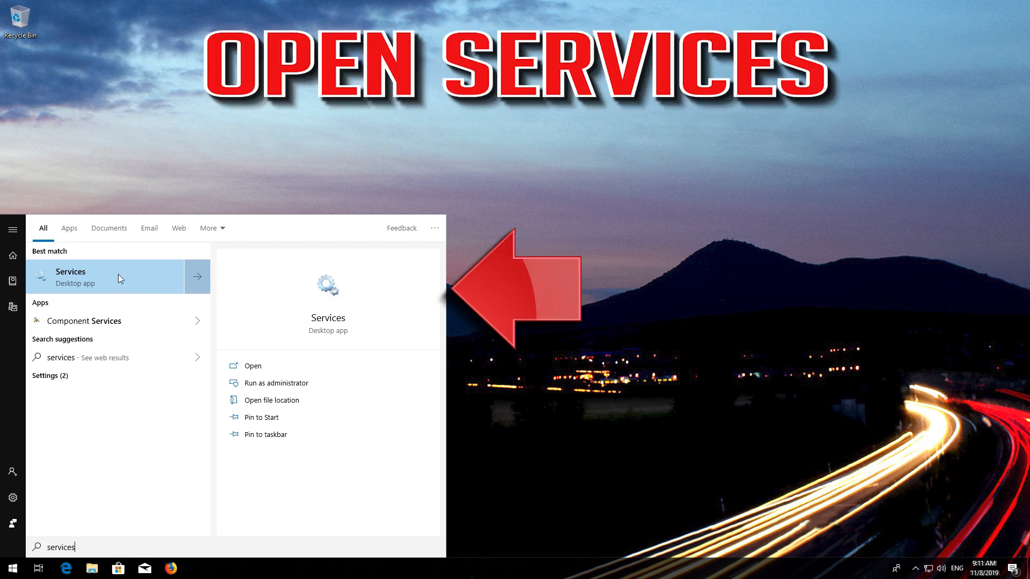
pyautogui.click(70, 276)
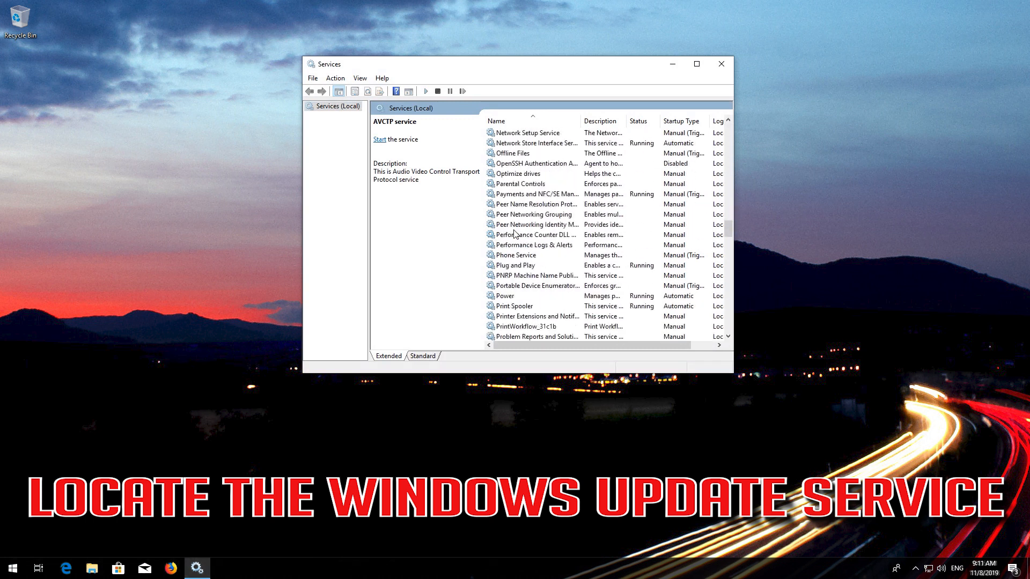
# Step: Locate Windows Update in the services list and open its Properties dialog
pyautogui.scroll(-3)
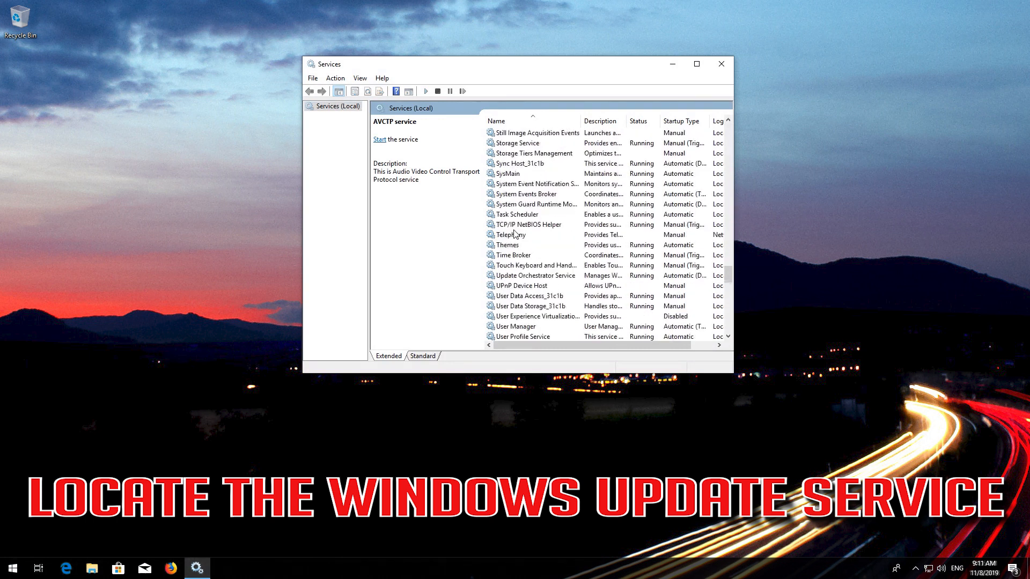
pyautogui.scroll(-3)
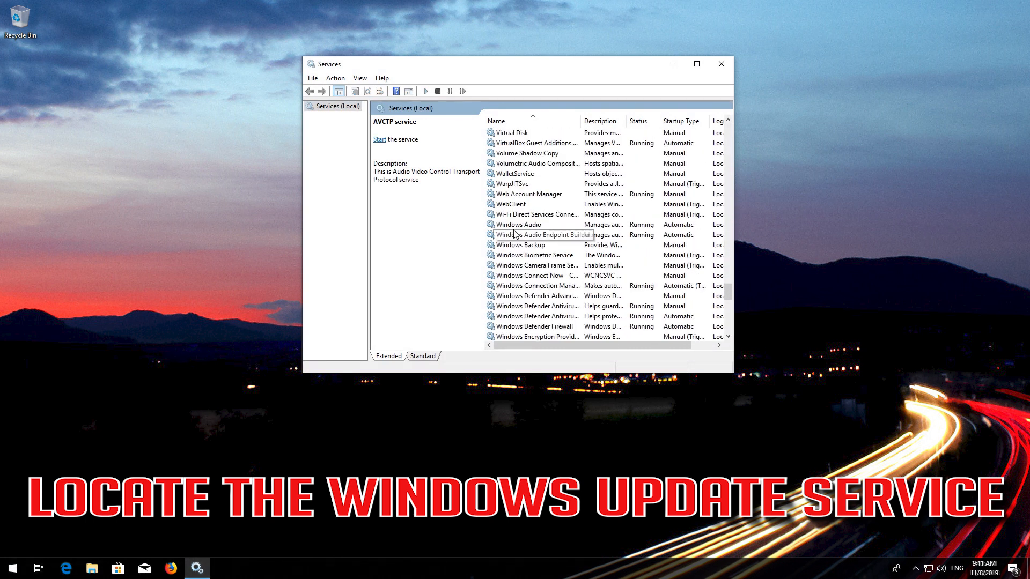
pyautogui.scroll(-3)
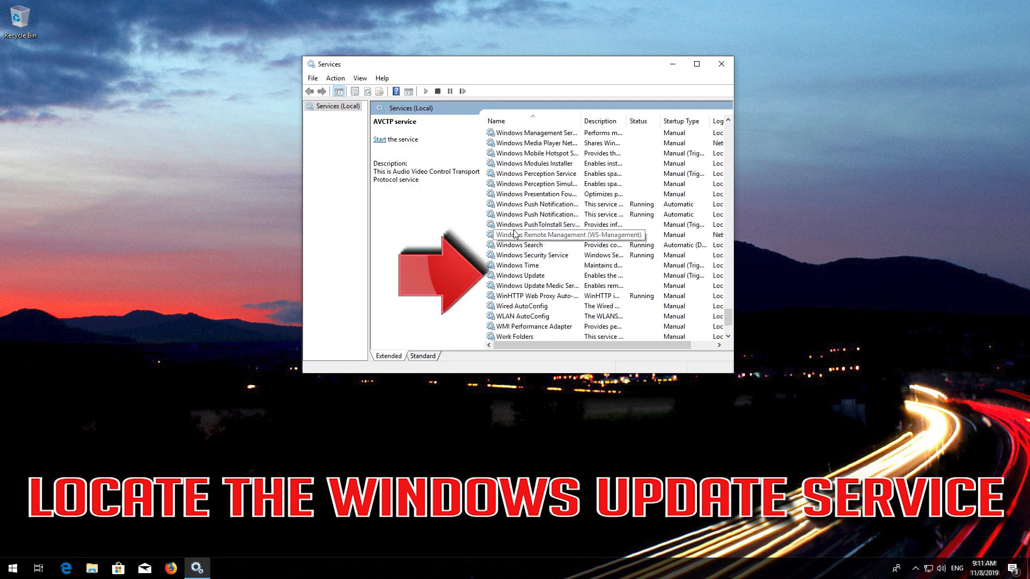
pyautogui.click(521, 275)
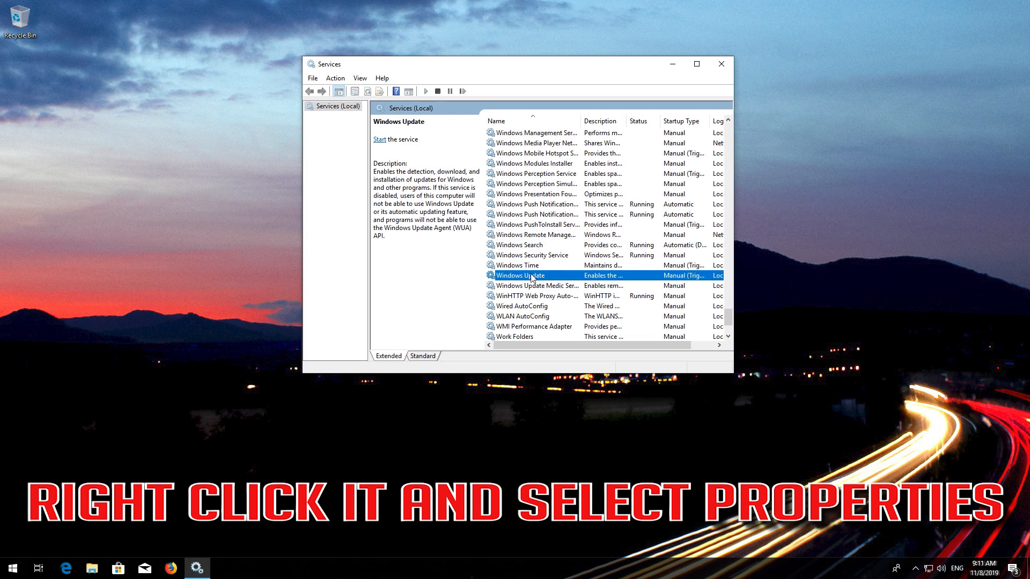
pyautogui.rightClick(519, 275)
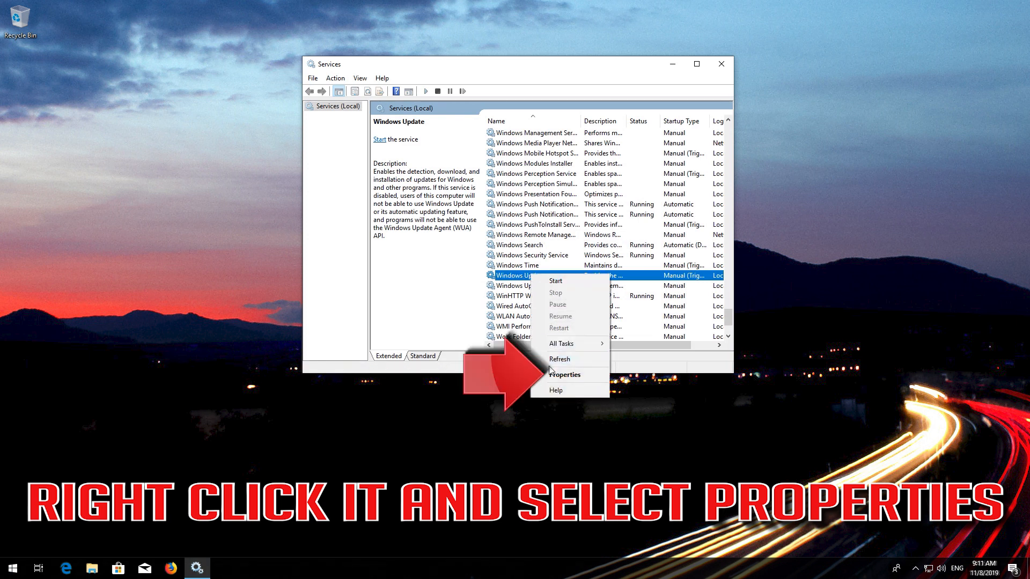
pyautogui.moveTo(565, 375)
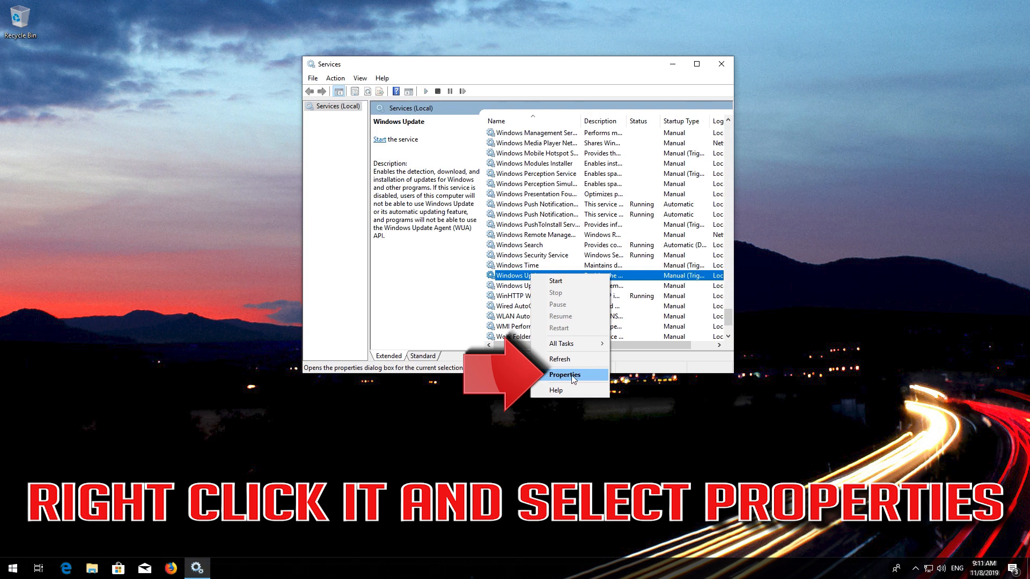
pyautogui.click(563, 375)
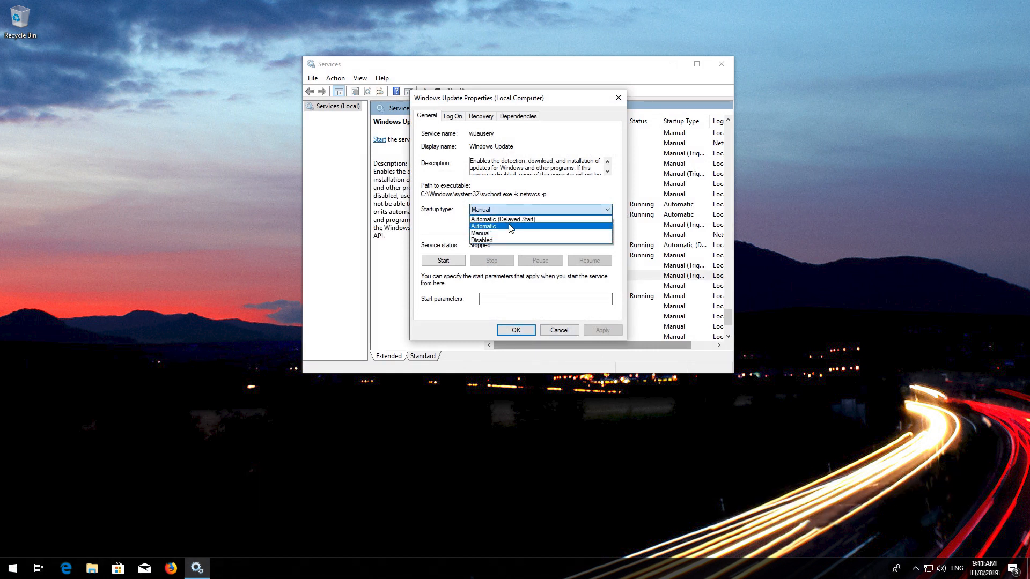
# Step: Set Windows Update's startup type to Automatic, apply it and close the dialog
pyautogui.click(483, 226)
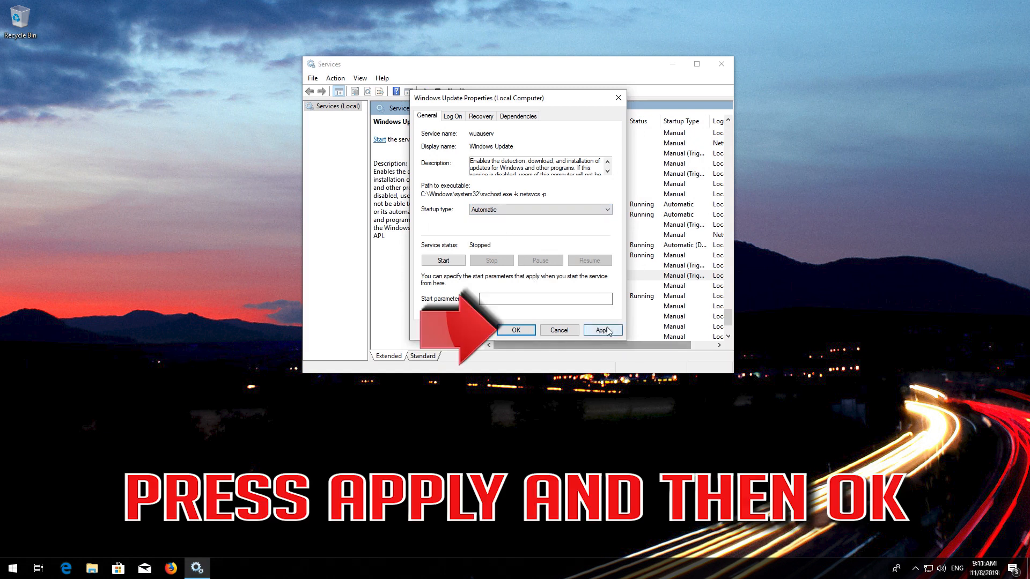
pyautogui.click(601, 330)
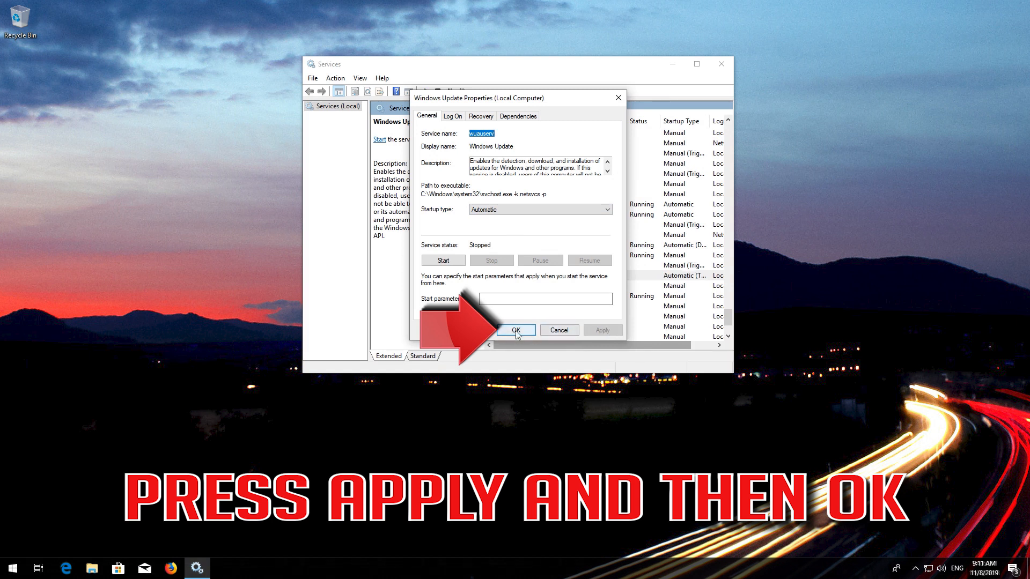
pyautogui.click(515, 330)
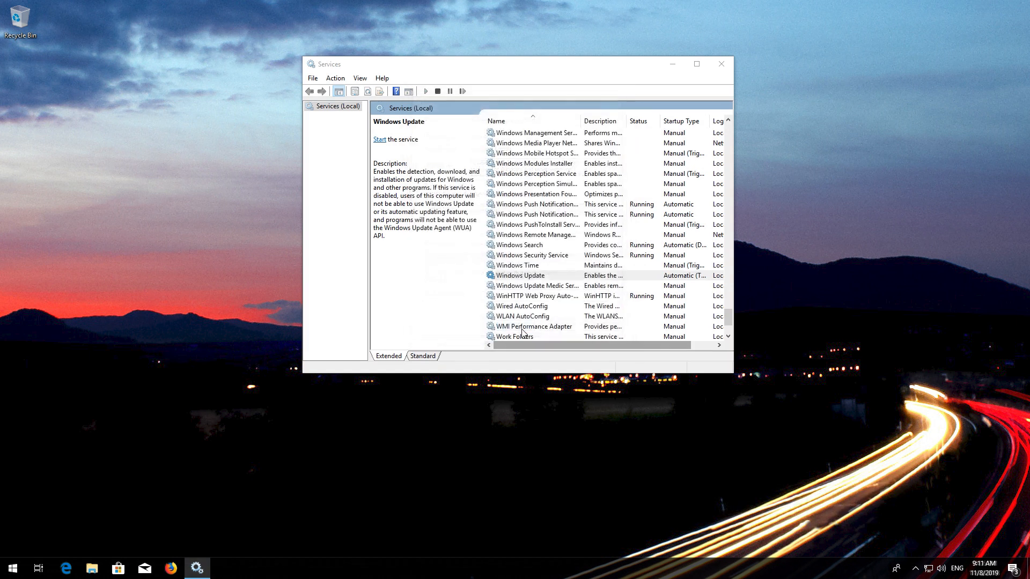
# Step: Start the Windows Update service so it shows Running, then close the Services window
pyautogui.click(518, 276)
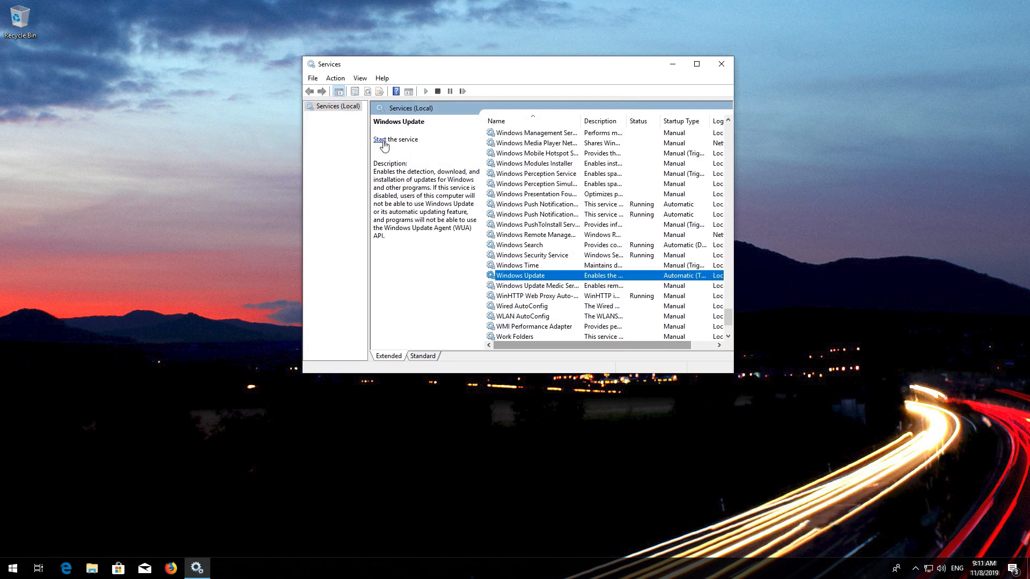
pyautogui.click(379, 139)
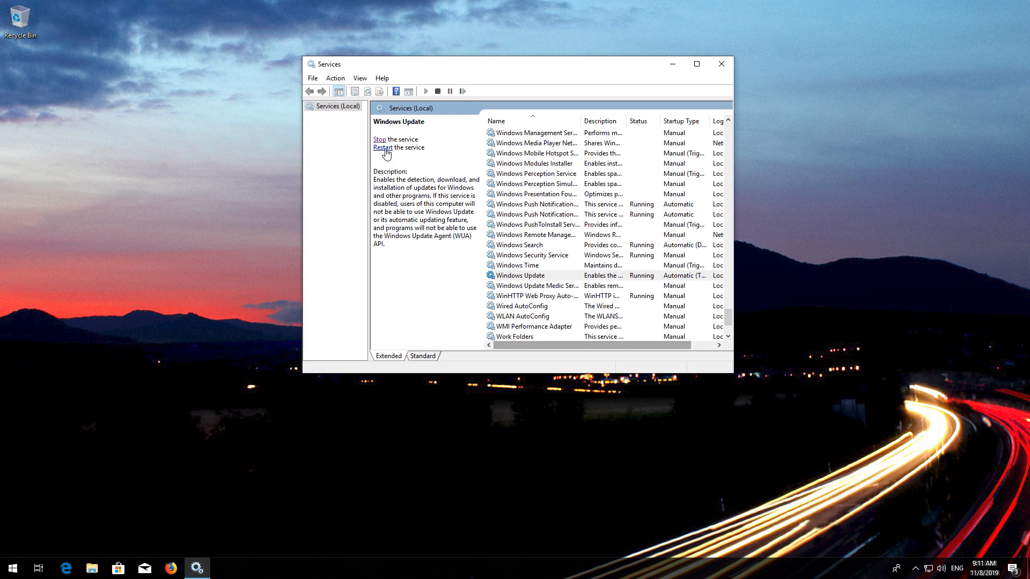
pyautogui.click(382, 147)
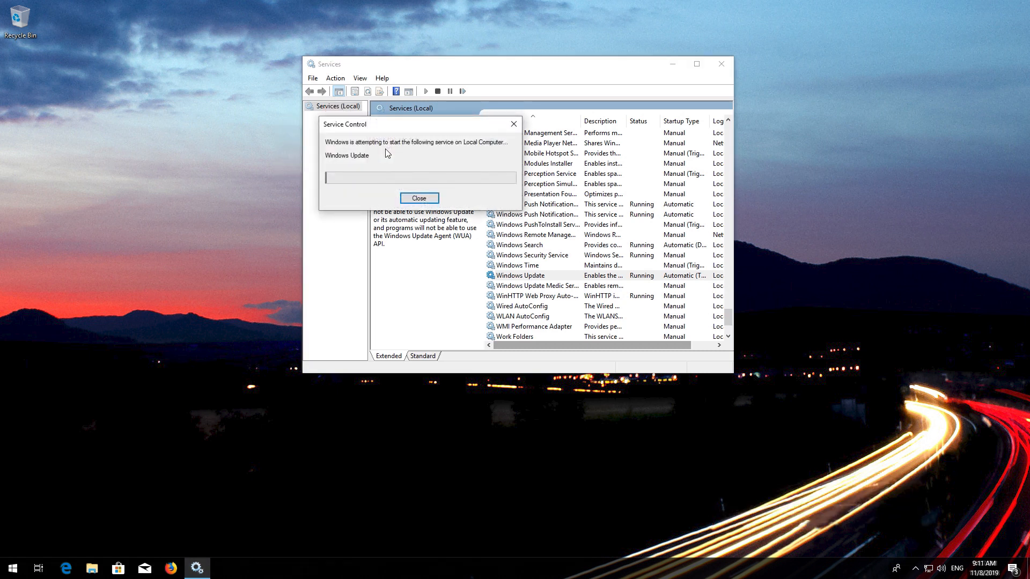
pyautogui.click(419, 198)
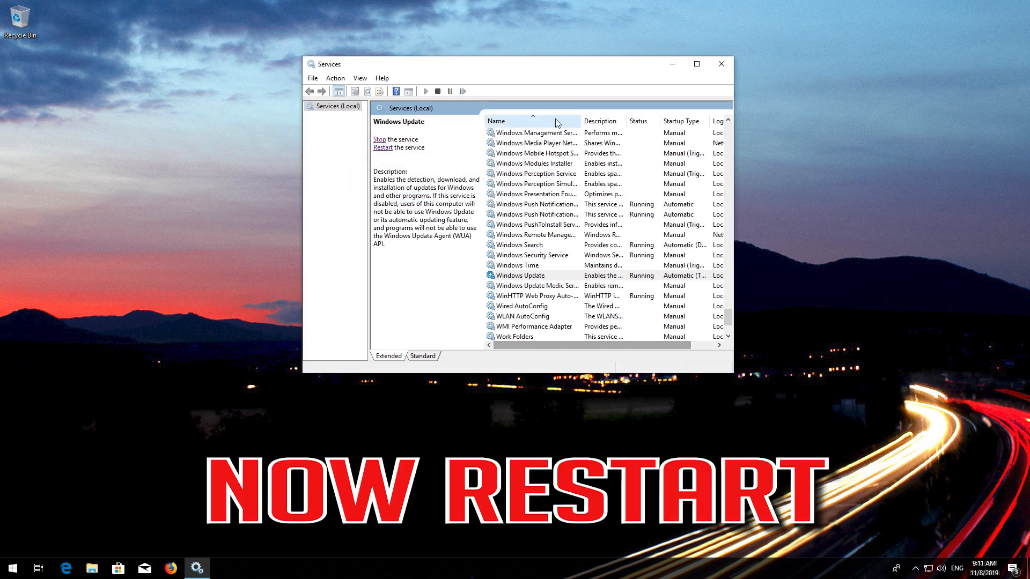
pyautogui.click(720, 64)
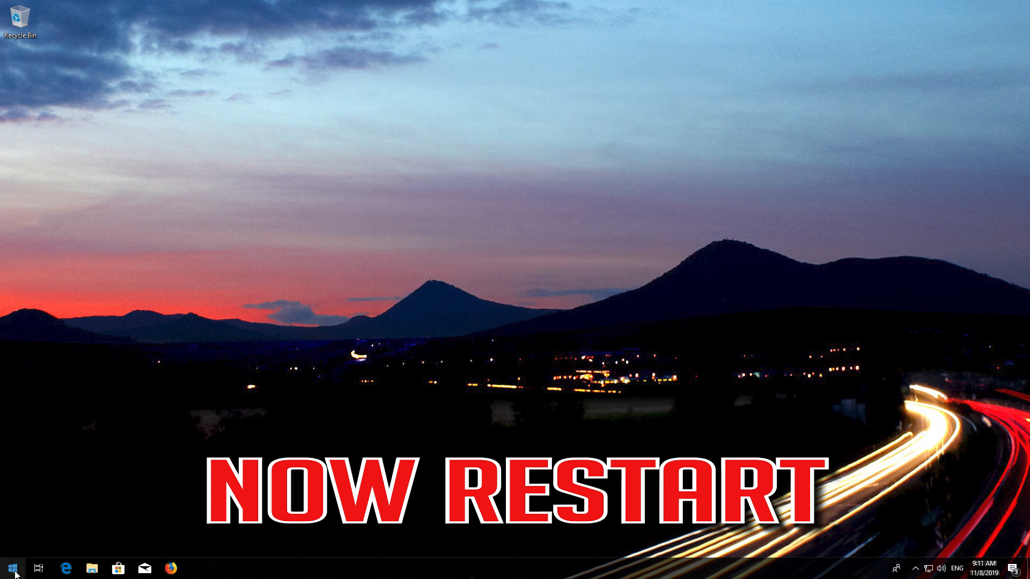
# Step: Restart the computer from the Start menu's Power options
pyautogui.click(11, 569)
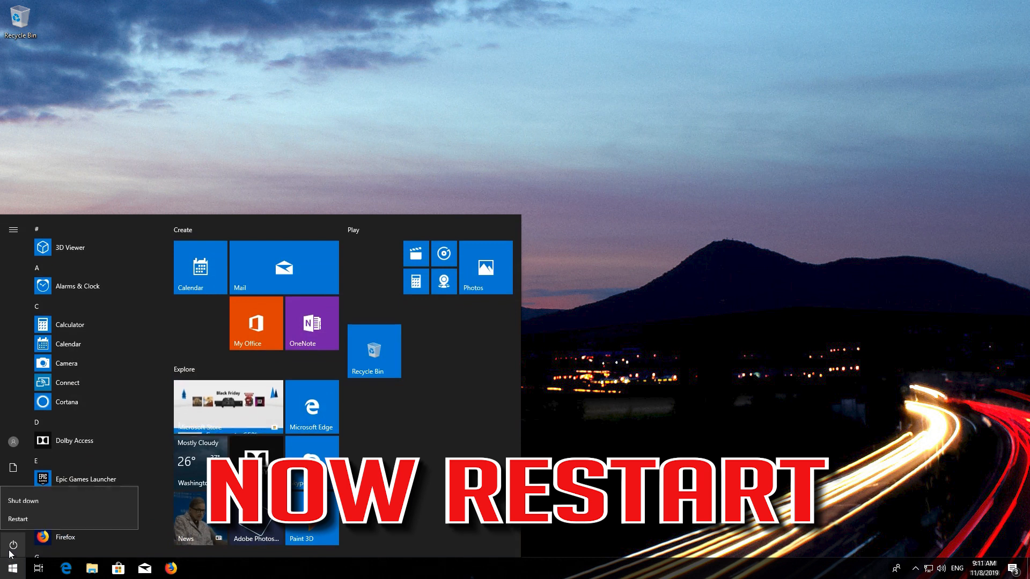
pyautogui.click(18, 518)
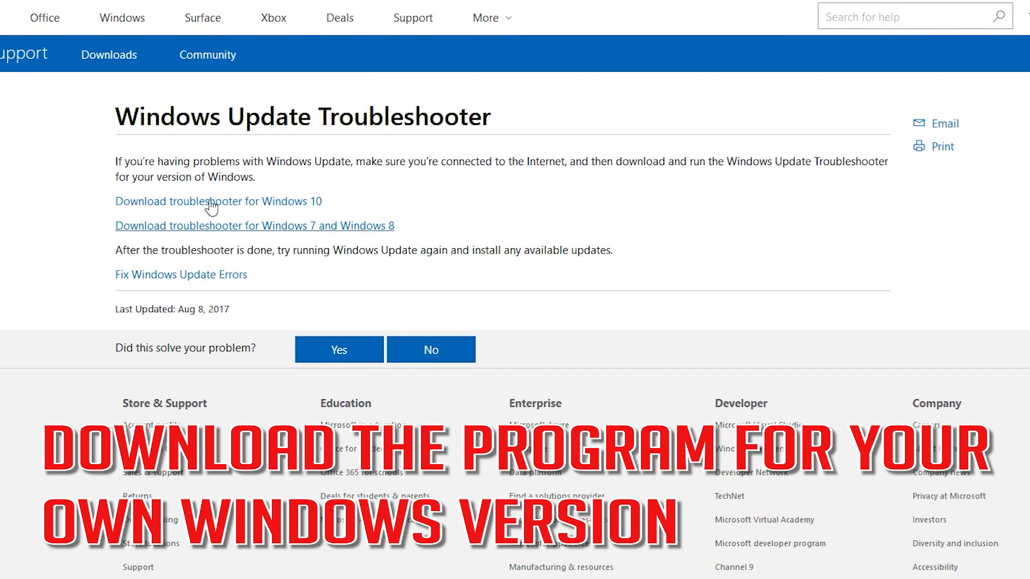
pyautogui.moveTo(118, 296)
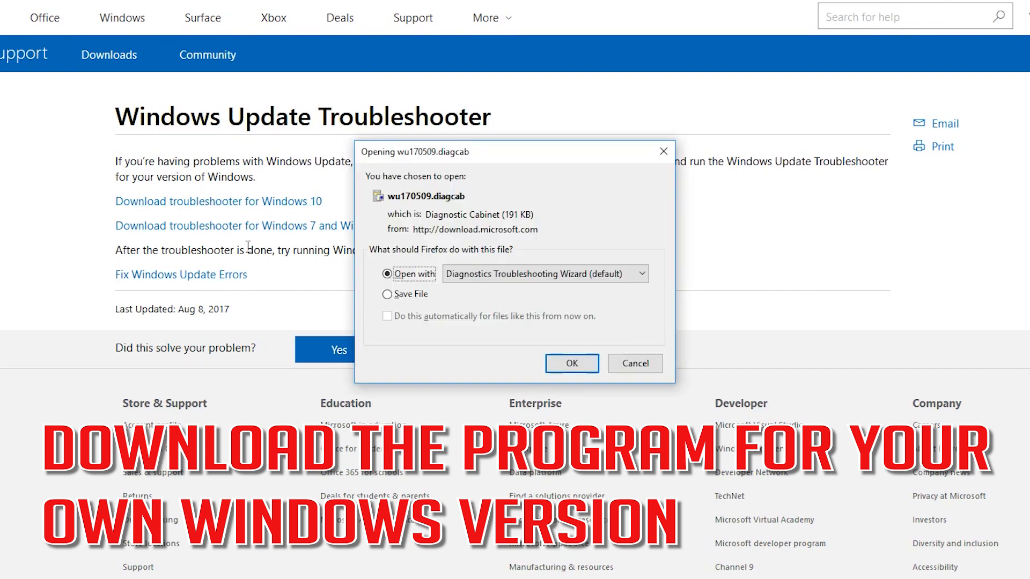
# Step: Save the downloaded Windows 10 Update troubleshooter file via the Save File option
pyautogui.click(387, 293)
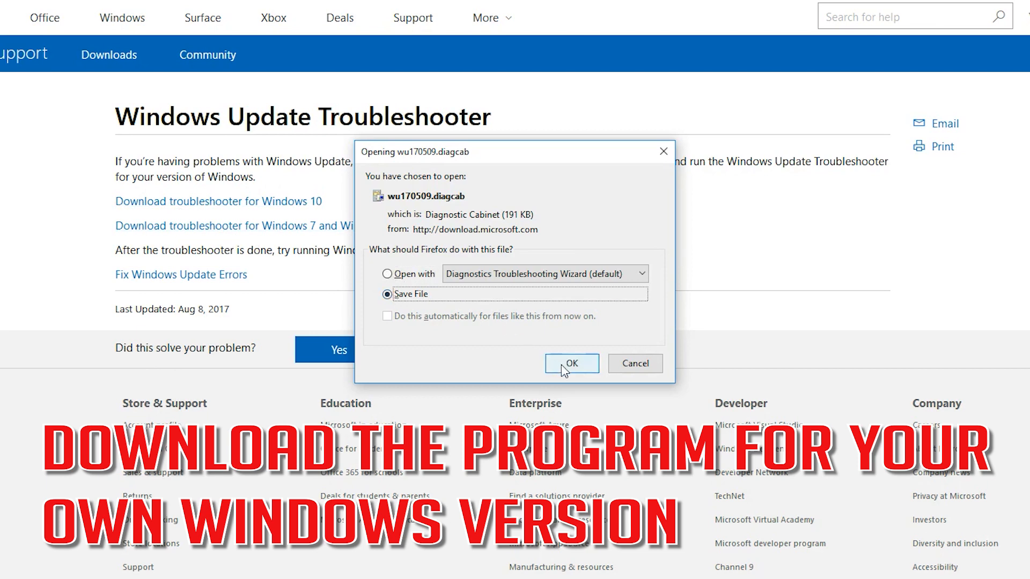
pyautogui.click(571, 364)
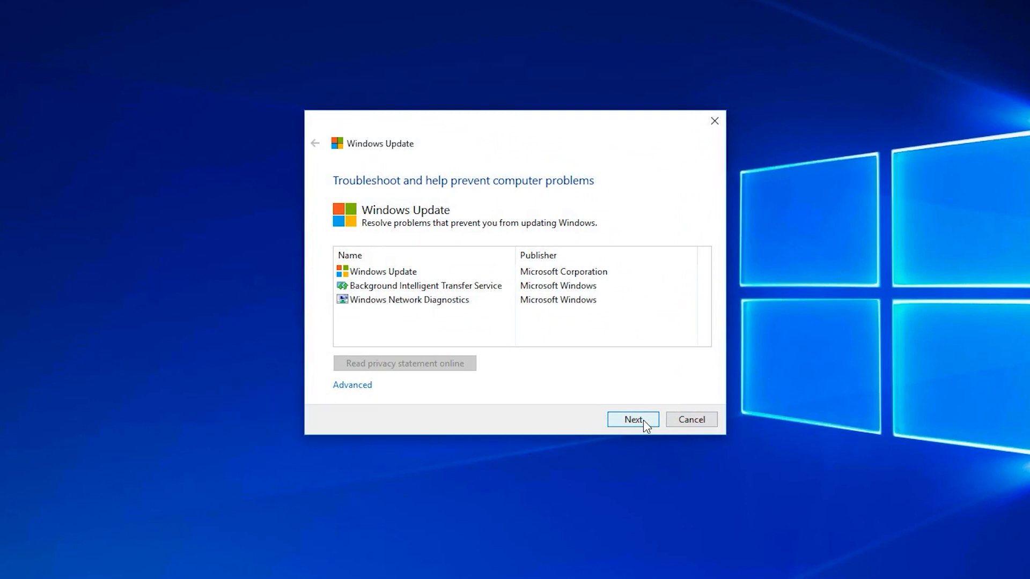
# Step: Start the troubleshooter, then rerun it with 'Try troubleshooting as an administrator' to reach the database repair step
pyautogui.click(633, 419)
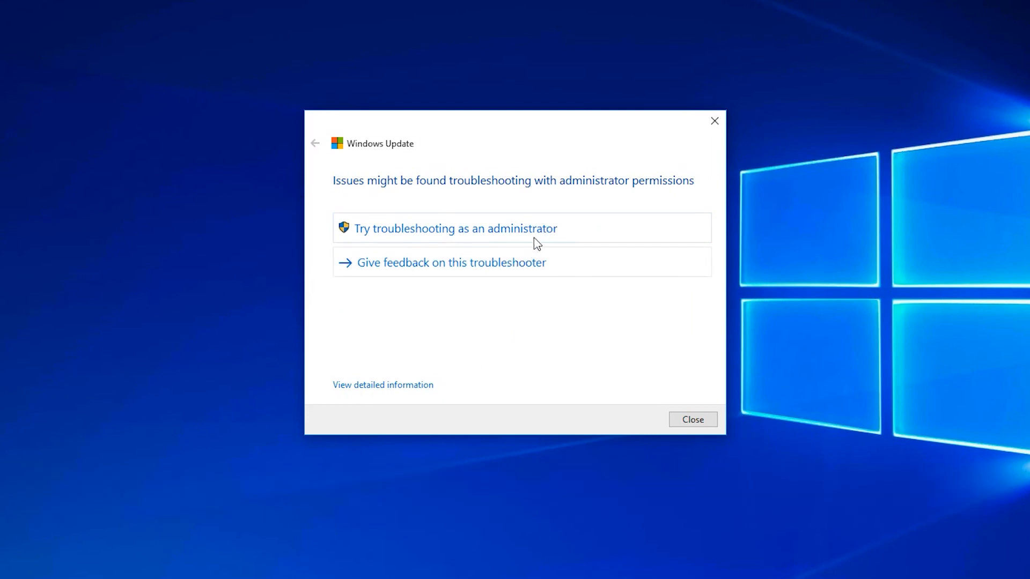
pyautogui.click(455, 228)
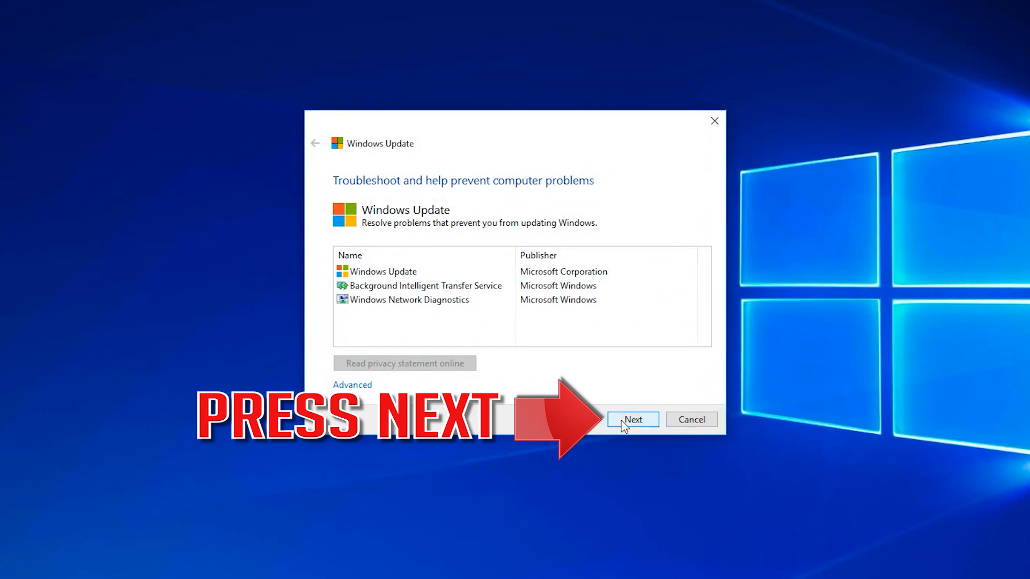
pyautogui.click(632, 419)
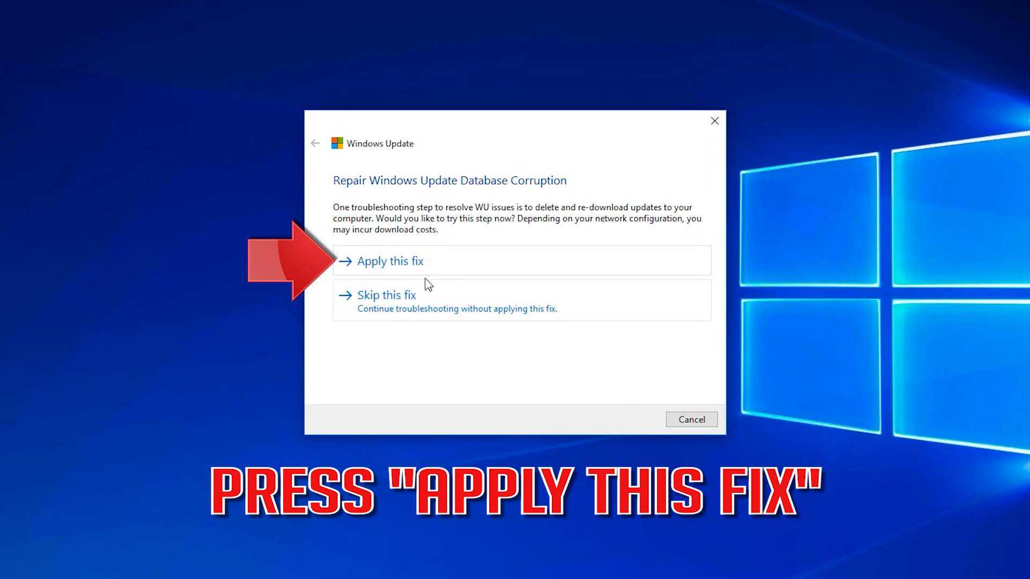
# Step: Choose 'Apply this fix' for Repair Windows Update Database Corruption and let it run
pyautogui.click(392, 261)
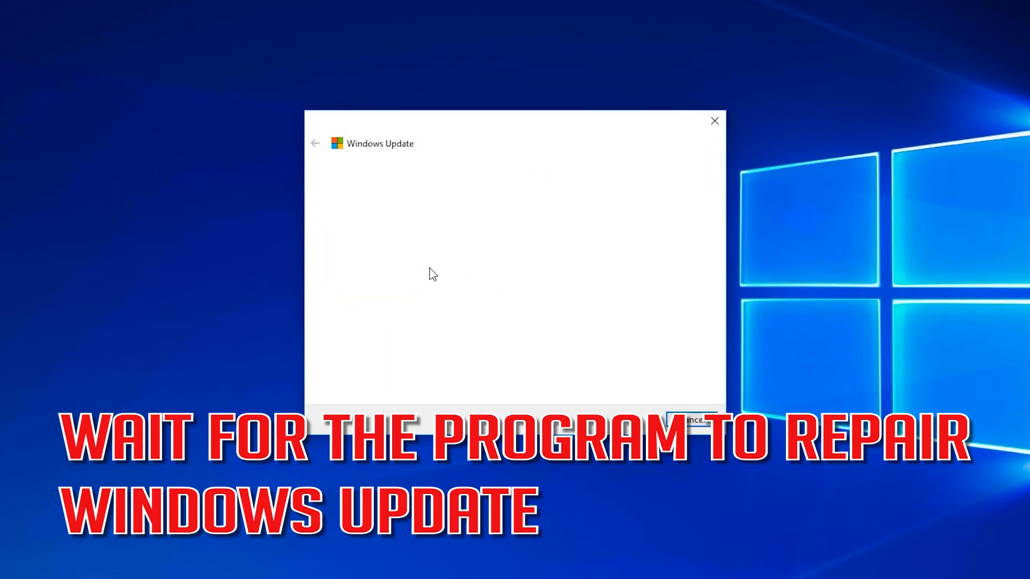